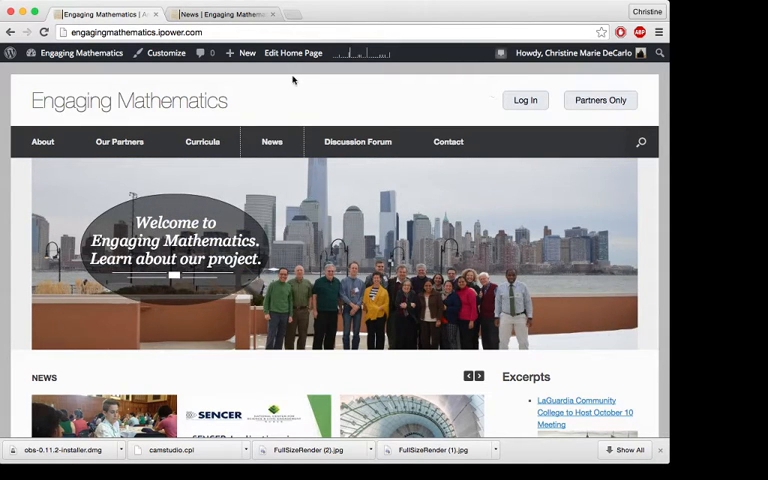
Step: Go to the admin Dashboard via the admin bar and open Plugins > Add New
{"action": "left_click", "coordinate": [82, 53]}
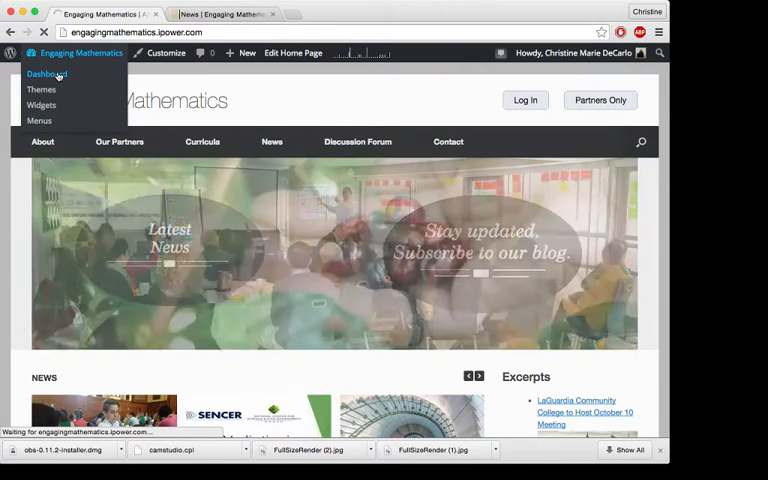
{"action": "left_click", "coordinate": [46, 74]}
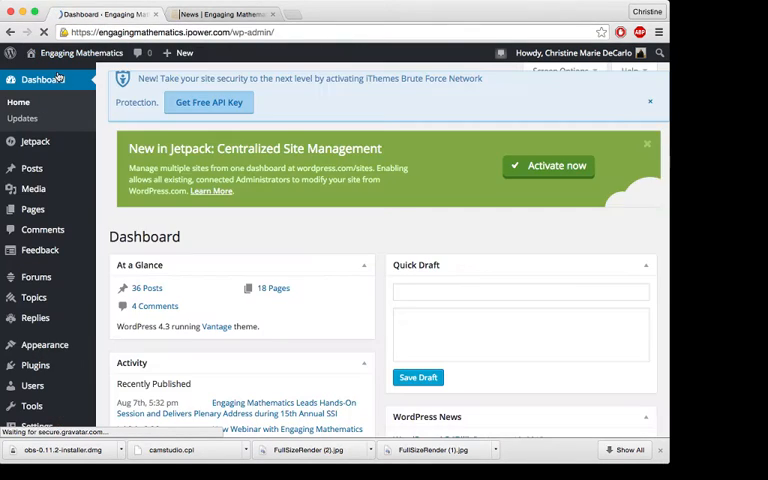
{"action": "scroll", "scroll_direction": "down", "scroll_amount": 3}
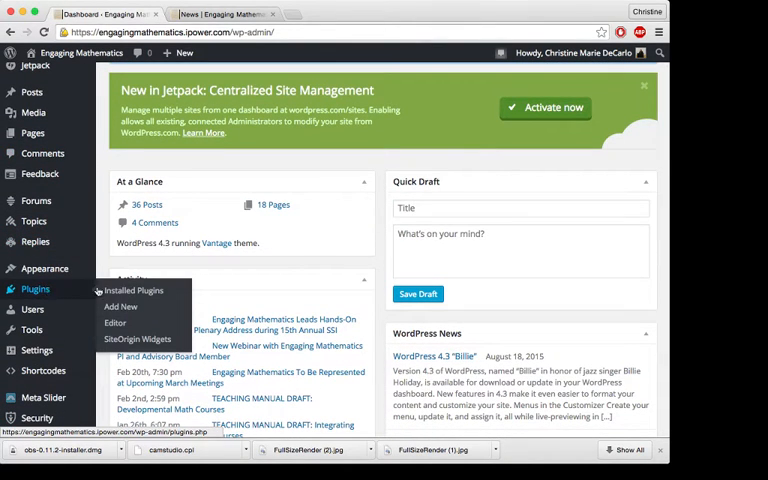
{"action": "left_click", "coordinate": [120, 306]}
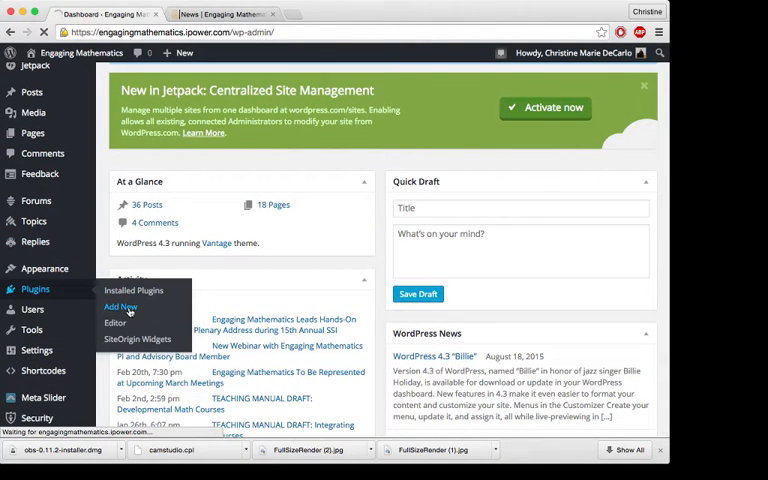
{"action": "left_click", "coordinate": [120, 307]}
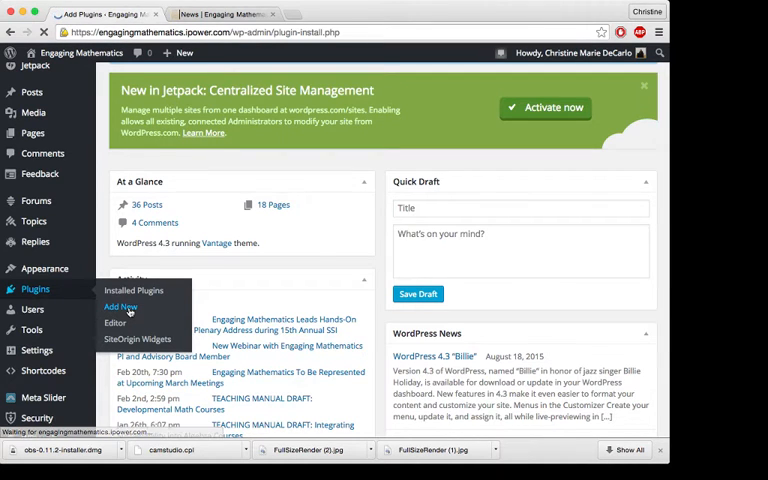
Step: Search plugins for 'pag' to find Page Builder by SiteOrigin and confirm it's installed
{"action": "left_click", "coordinate": [120, 307]}
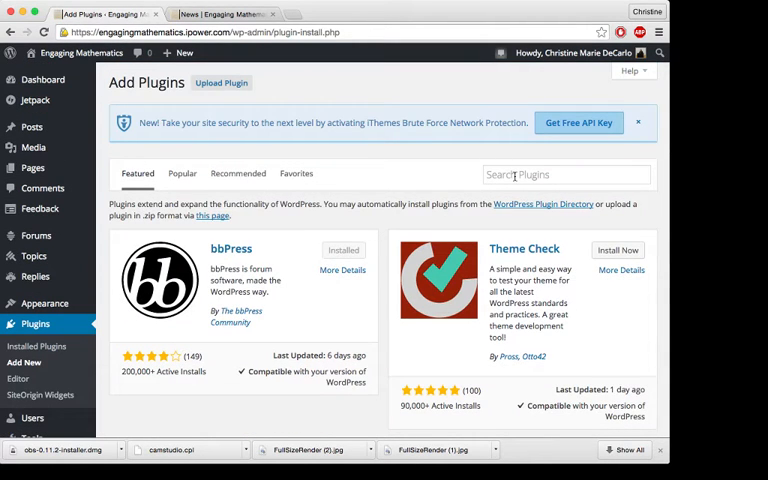
{"action": "type", "text": "pag"}
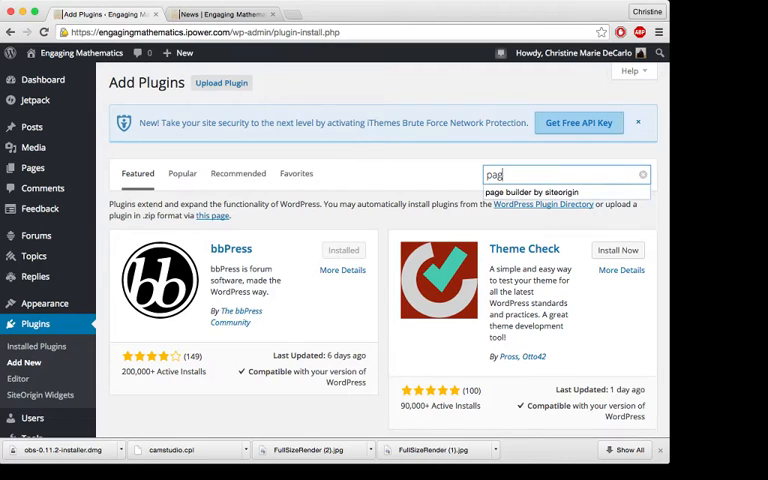
{"action": "left_click", "coordinate": [532, 191]}
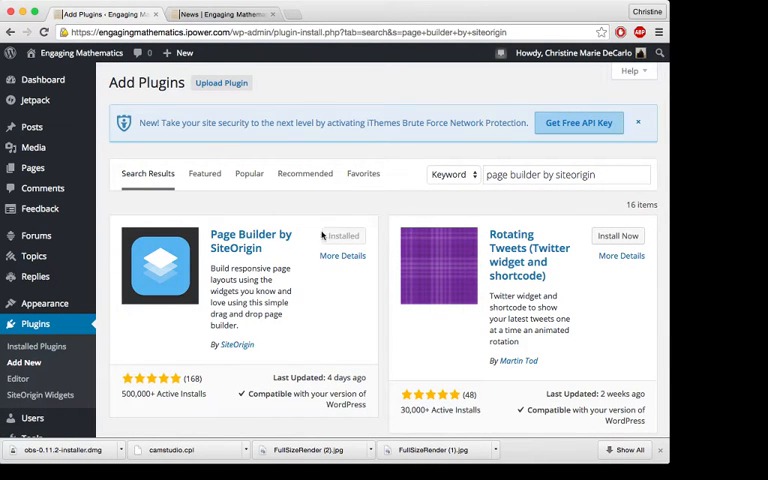
{"action": "mouse_move", "coordinate": [343, 236]}
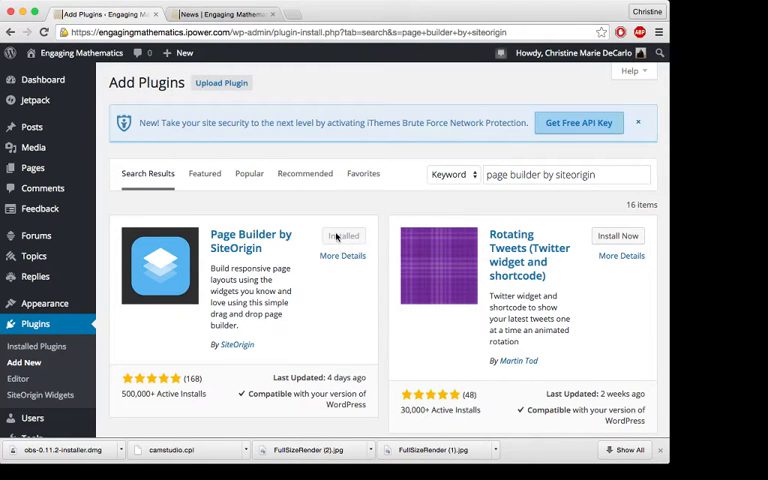
{"action": "mouse_move", "coordinate": [344, 236]}
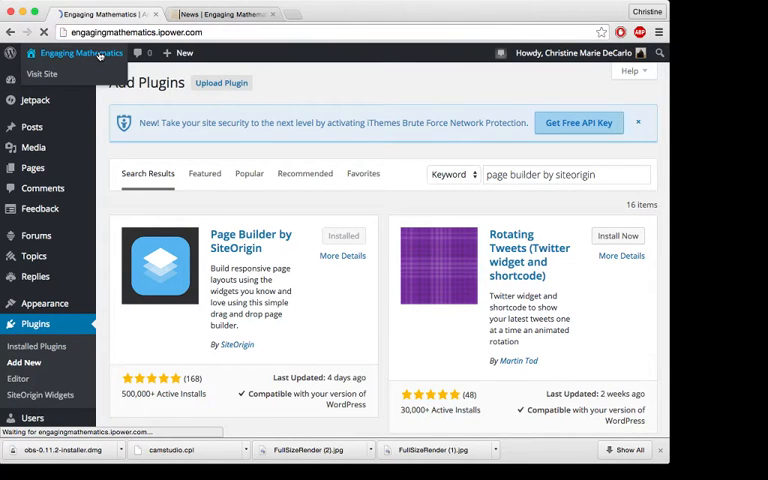
Step: Visit the public site and scroll through the home page slider, news and tags
{"action": "left_click", "coordinate": [42, 74]}
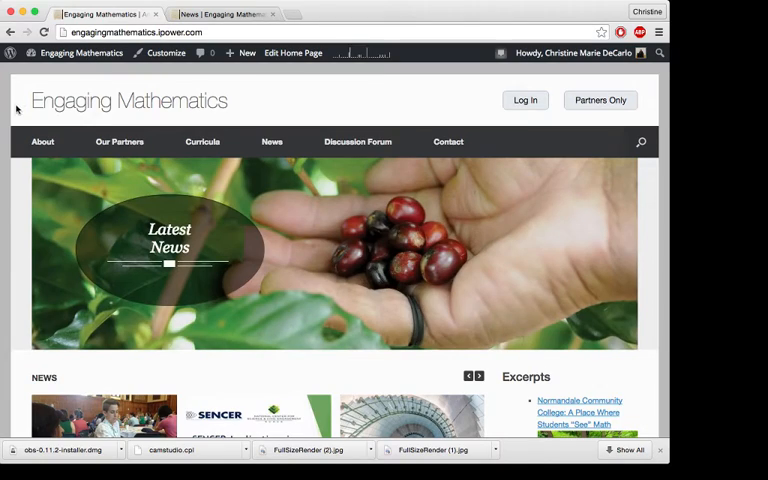
{"action": "scroll", "scroll_direction": "down", "scroll_amount": 3}
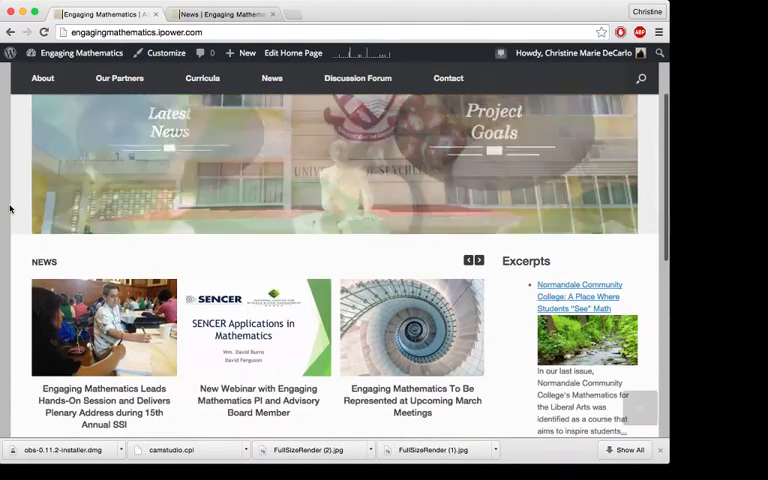
{"action": "scroll", "scroll_direction": "down", "scroll_amount": 3}
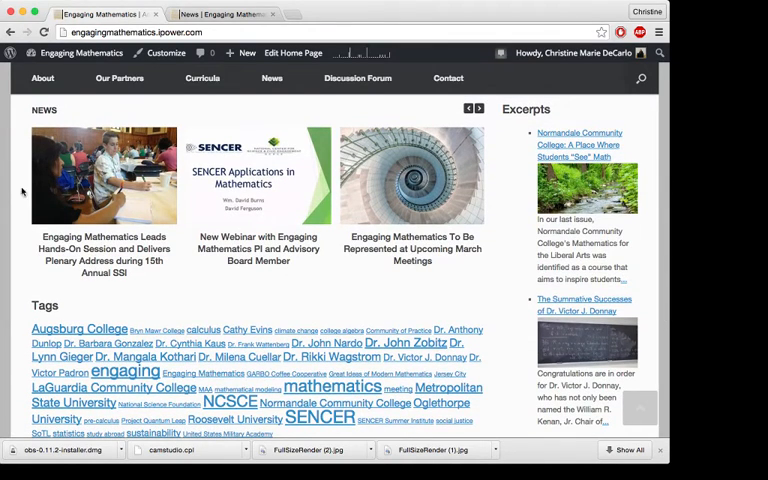
{"action": "scroll", "scroll_direction": "down", "scroll_amount": 3}
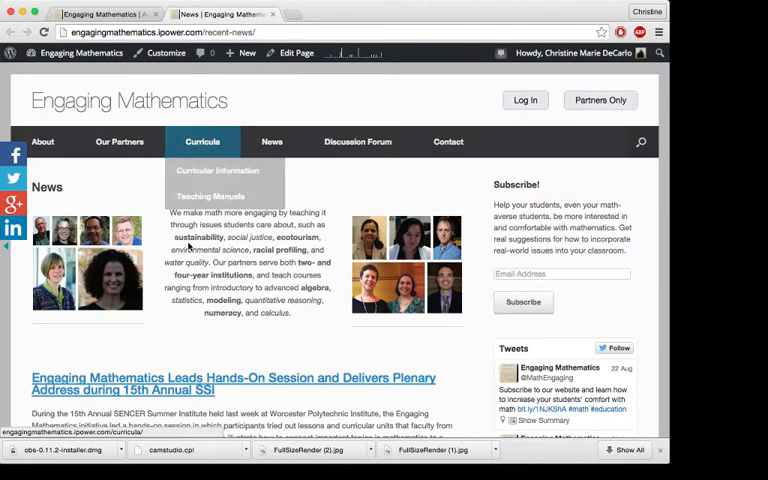
{"action": "mouse_move", "coordinate": [377, 248]}
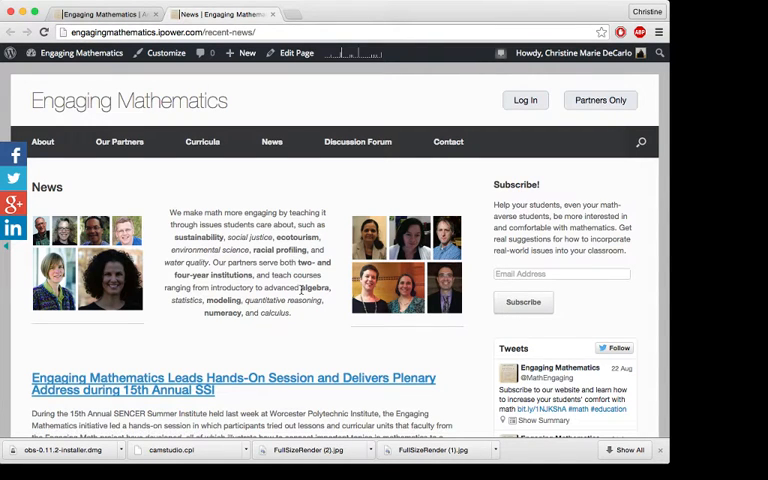
{"action": "mouse_move", "coordinate": [253, 220]}
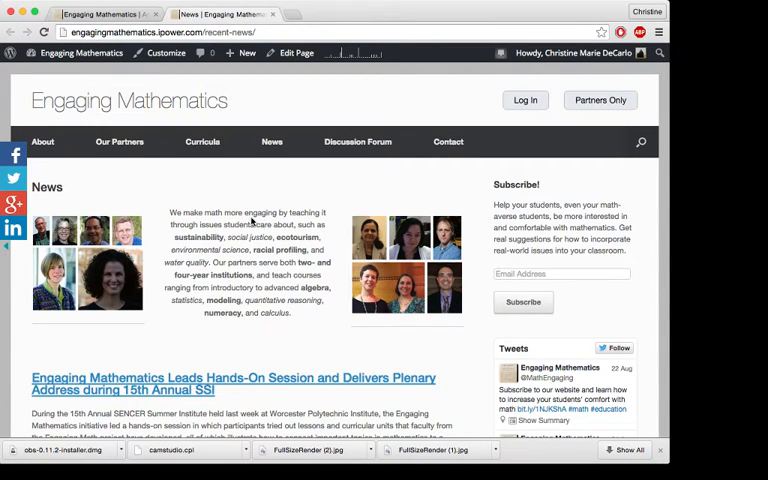
Step: Scroll down through the News page's posts and back up
{"action": "scroll", "scroll_direction": "down", "scroll_amount": 3}
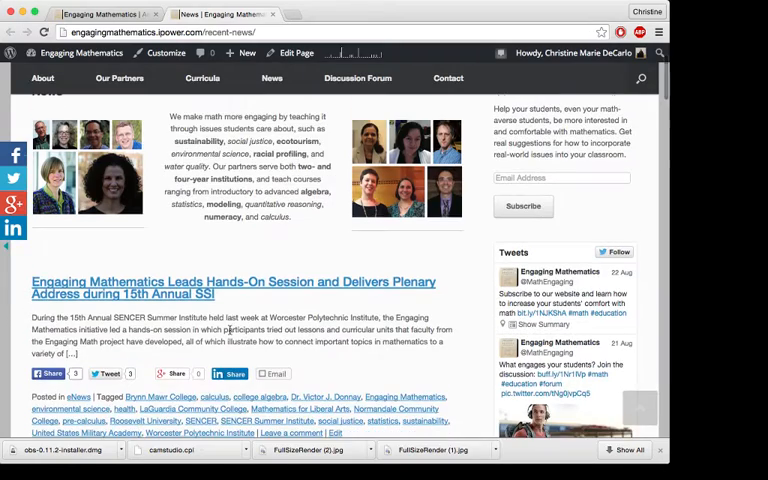
{"action": "scroll", "scroll_direction": "down", "scroll_amount": 3}
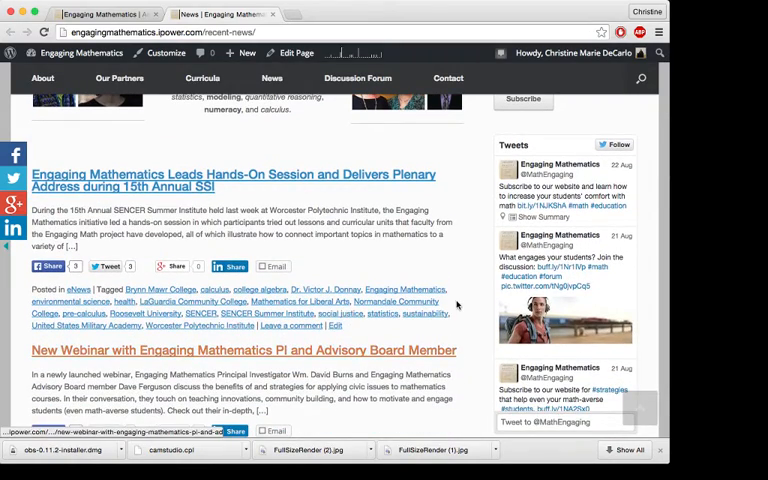
{"action": "scroll", "scroll_direction": "down", "scroll_amount": 3}
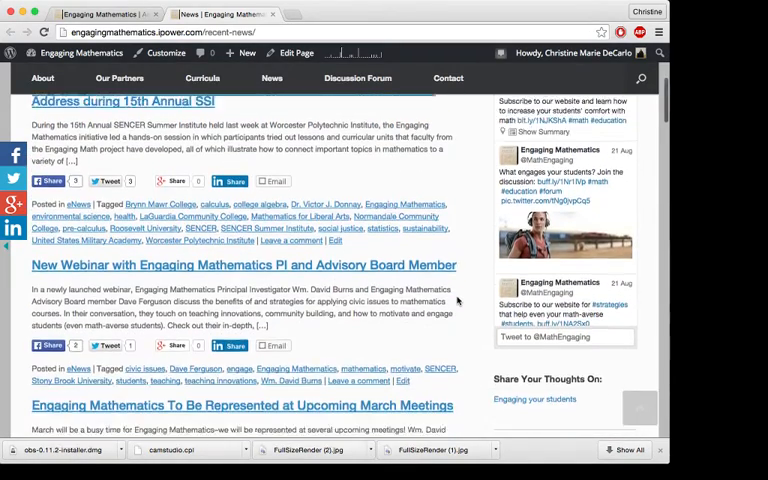
{"action": "scroll", "scroll_direction": "down", "scroll_amount": 3}
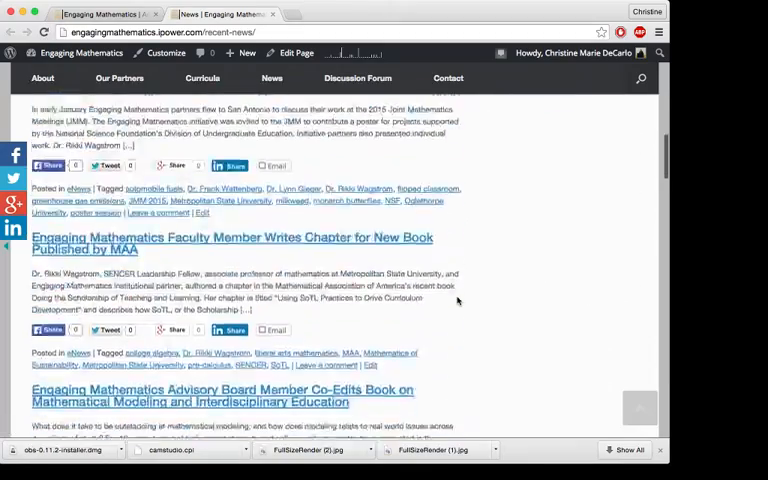
{"action": "scroll", "scroll_direction": "down", "scroll_amount": 3}
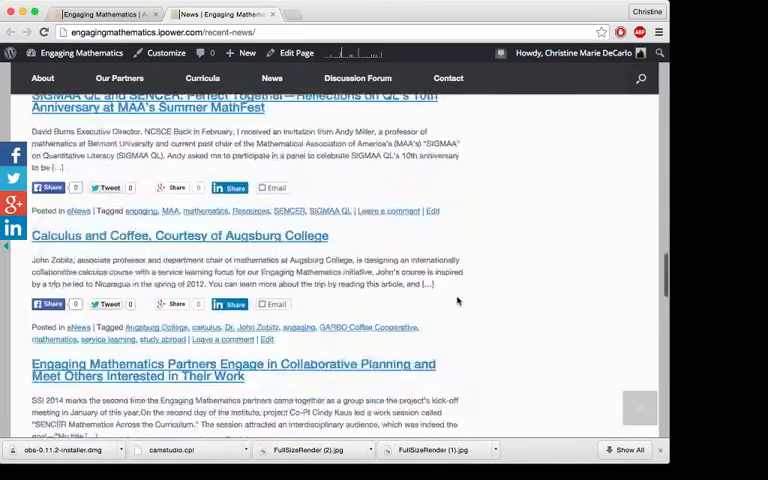
{"action": "scroll", "scroll_direction": "down", "scroll_amount": 3}
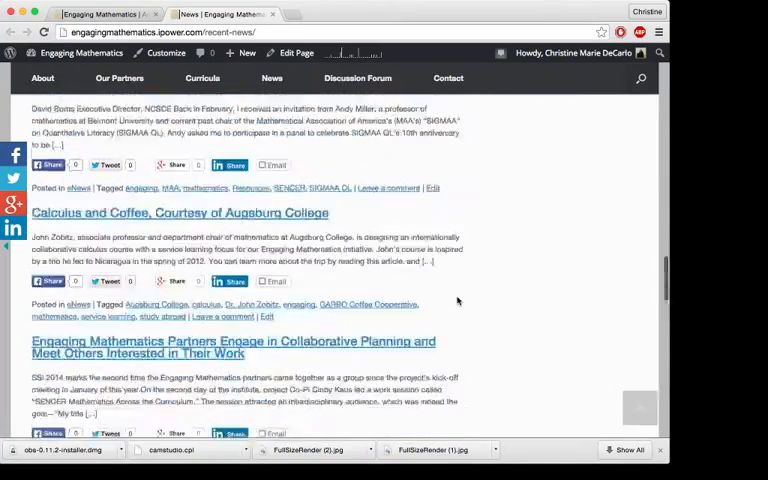
{"action": "scroll", "scroll_direction": "up", "scroll_amount": 3}
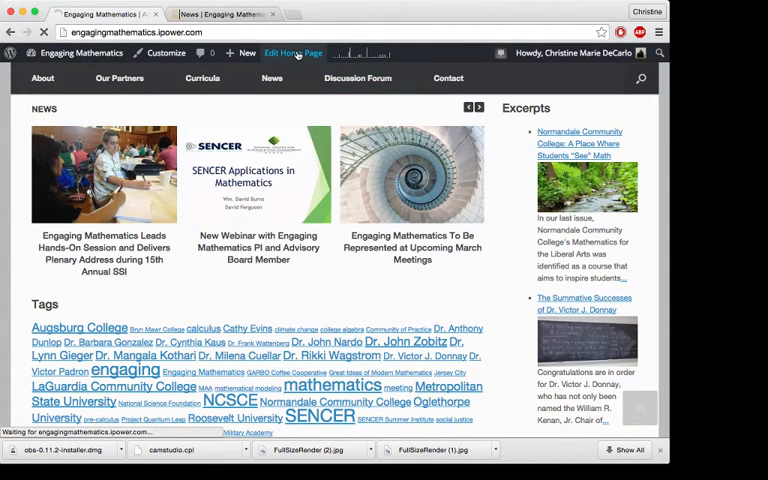
{"action": "left_click", "coordinate": [293, 52]}
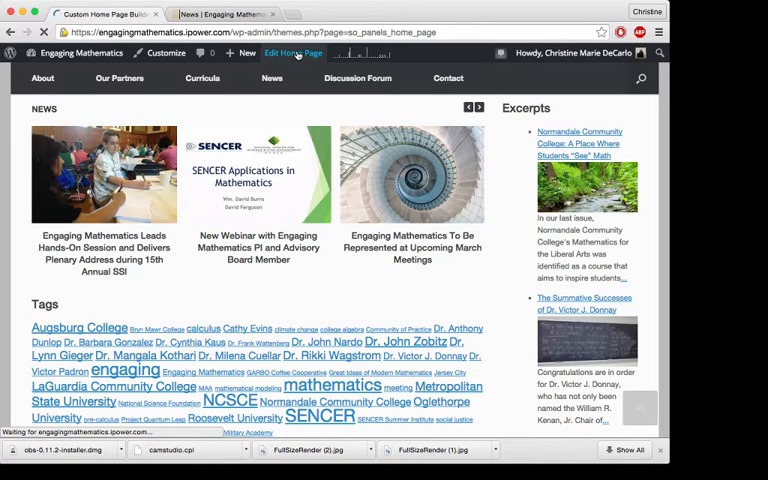
{"action": "left_click", "coordinate": [293, 52]}
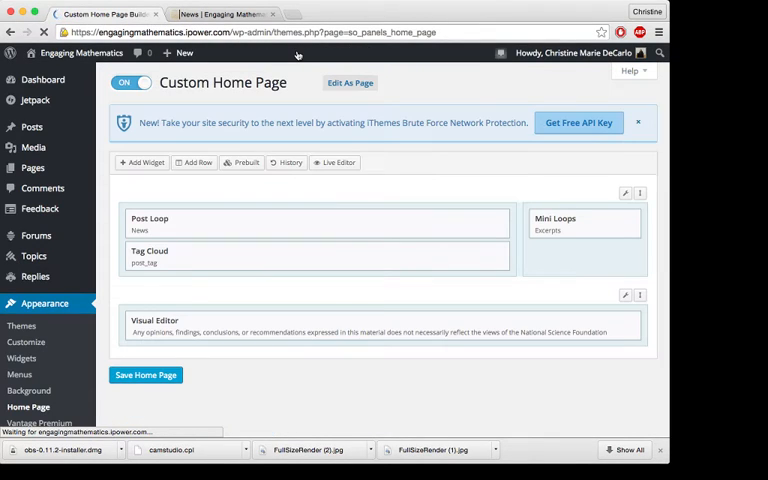
{"action": "mouse_move", "coordinate": [437, 224]}
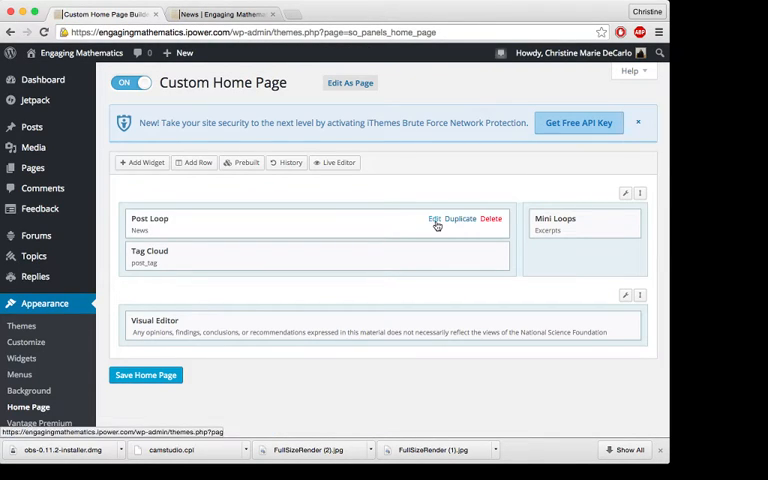
{"action": "mouse_move", "coordinate": [446, 190]}
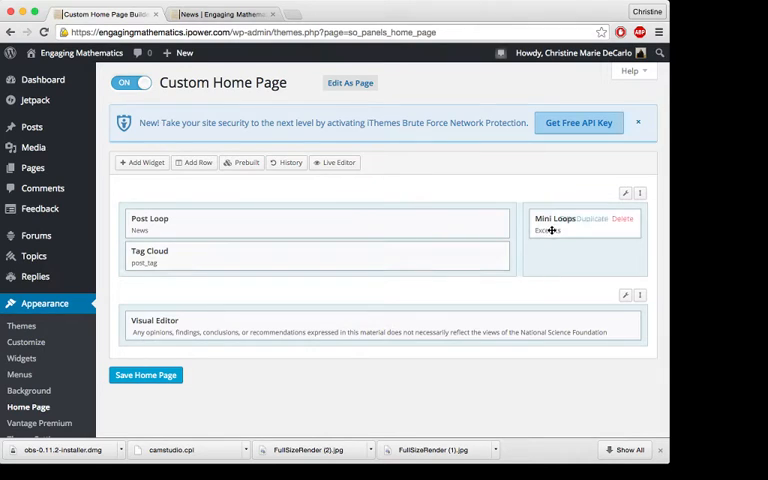
{"action": "mouse_move", "coordinate": [463, 178]}
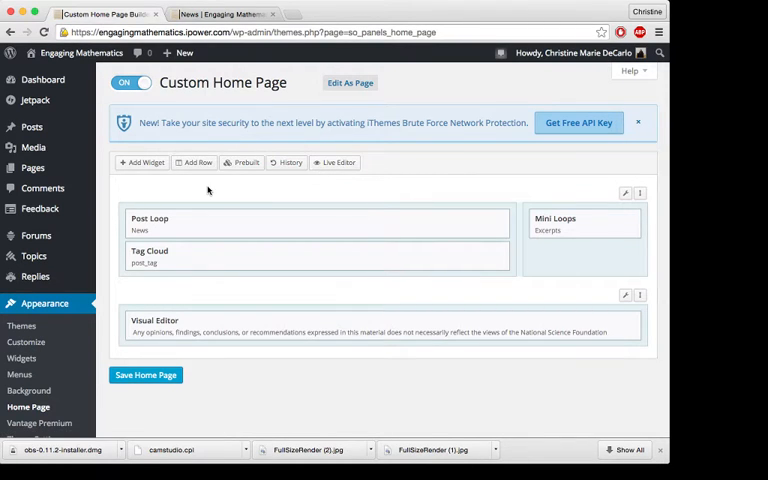
{"action": "mouse_move", "coordinate": [32, 168]}
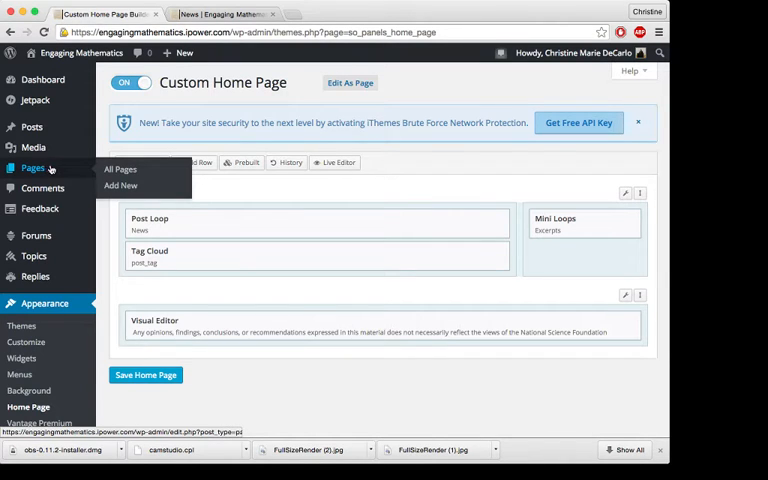
{"action": "mouse_move", "coordinate": [121, 185]}
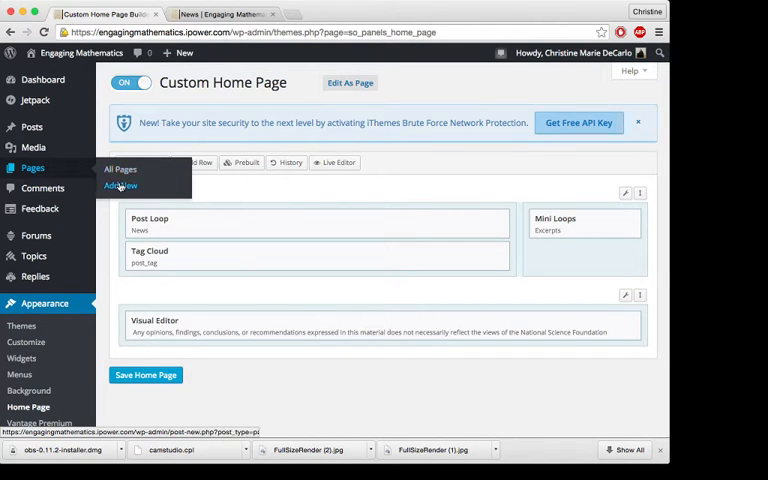
Step: Create a new page in its own tab and set it to the Page Builder layout
{"action": "left_click", "coordinate": [120, 185]}
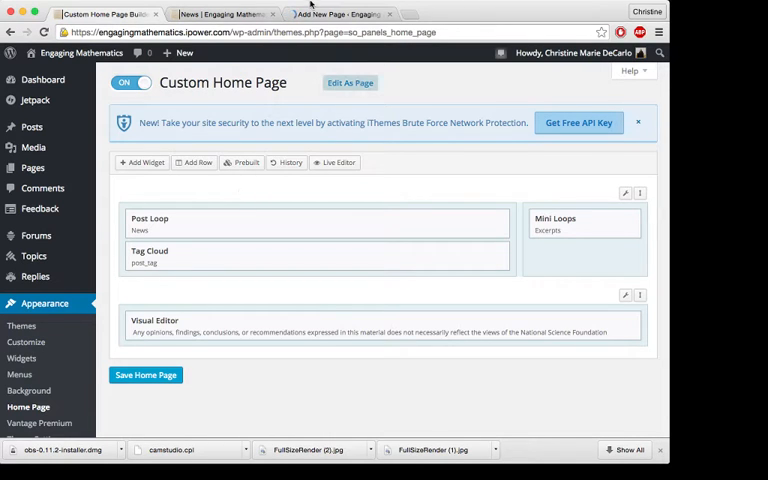
{"action": "left_click", "coordinate": [340, 14]}
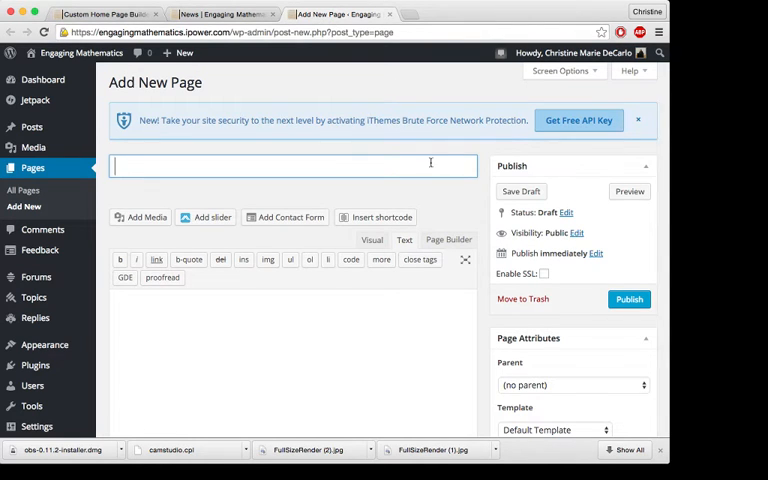
{"action": "left_click", "coordinate": [448, 239]}
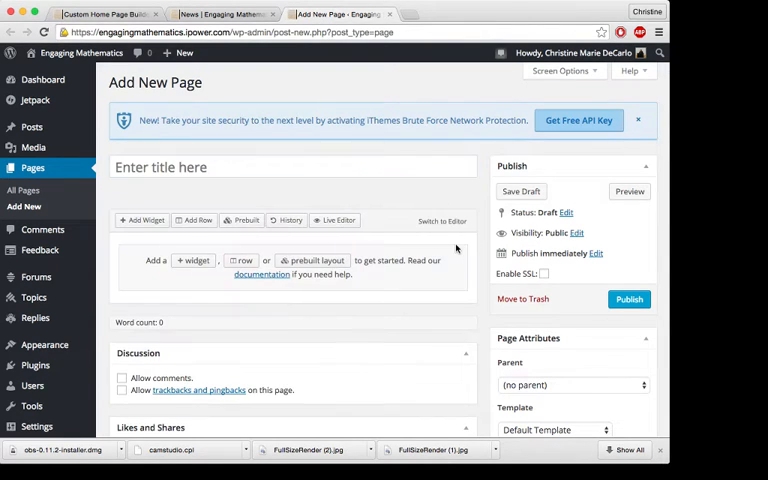
{"action": "left_click", "coordinate": [442, 221]}
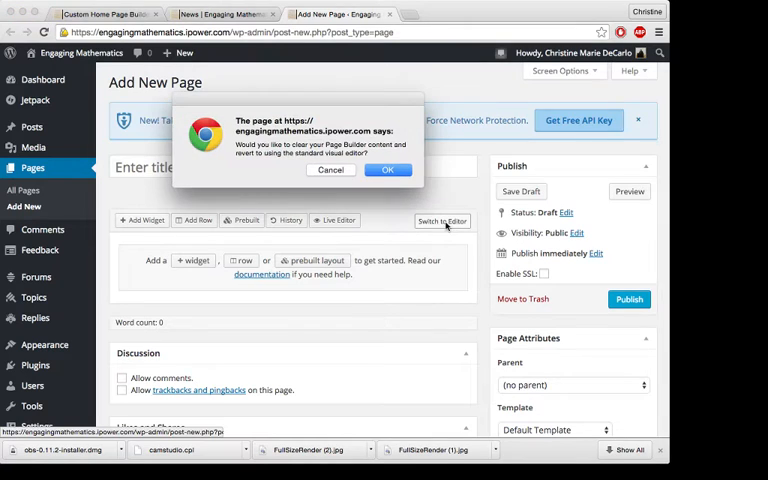
{"action": "left_click", "coordinate": [388, 169]}
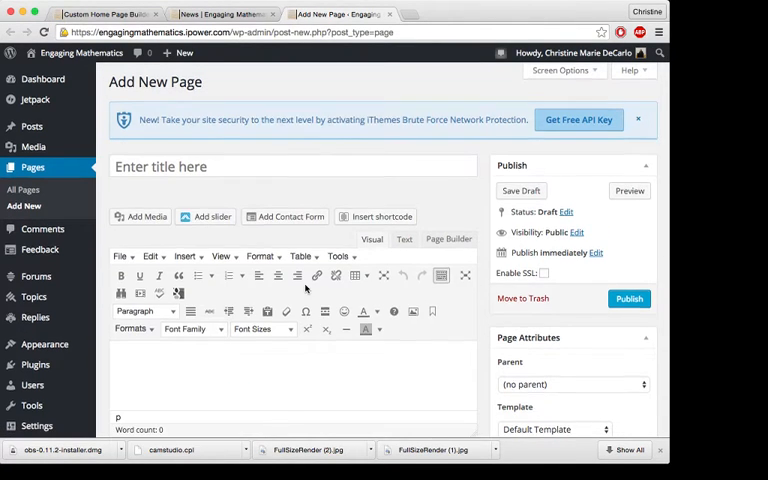
{"action": "scroll", "scroll_direction": "down", "scroll_amount": 3}
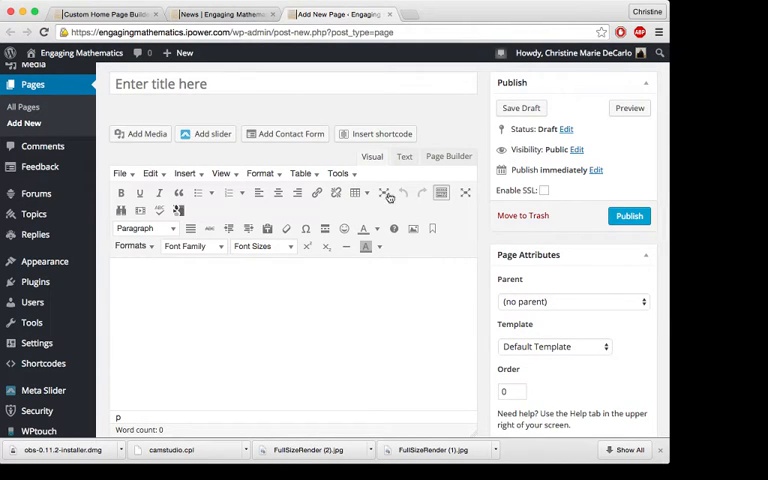
{"action": "left_click", "coordinate": [404, 157]}
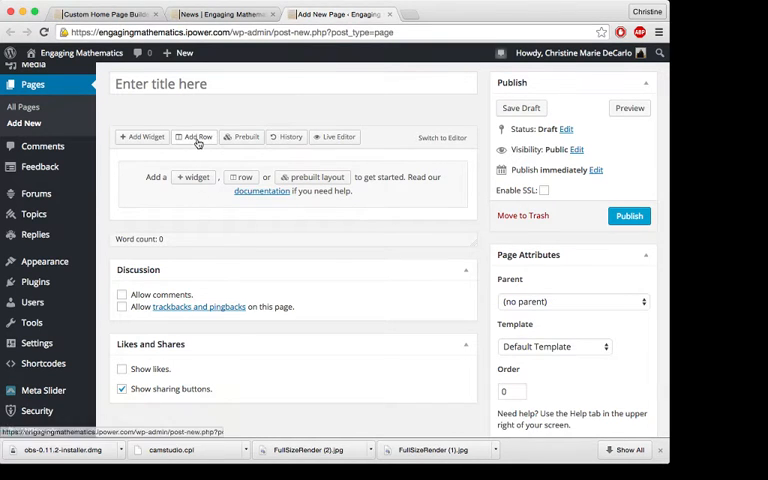
Step: Add a row, try column ratios by dragging, then settle on three columns
{"action": "left_click", "coordinate": [197, 137]}
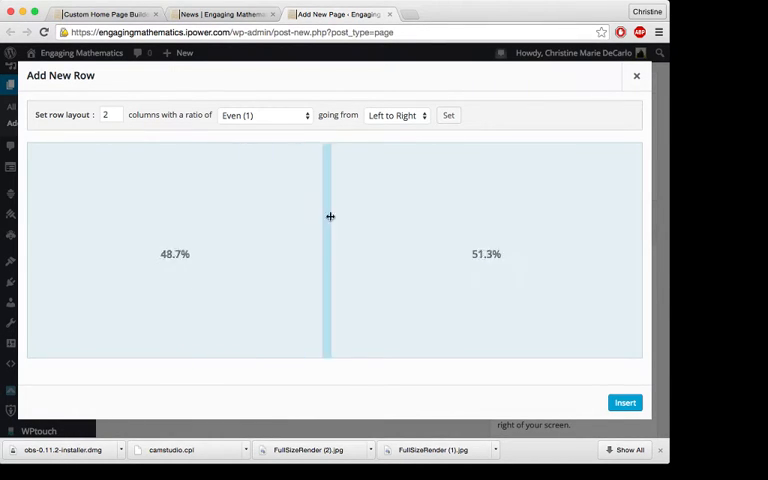
{"action": "left_click_drag", "start_coordinate": [330, 217], "coordinate": [437, 224]}
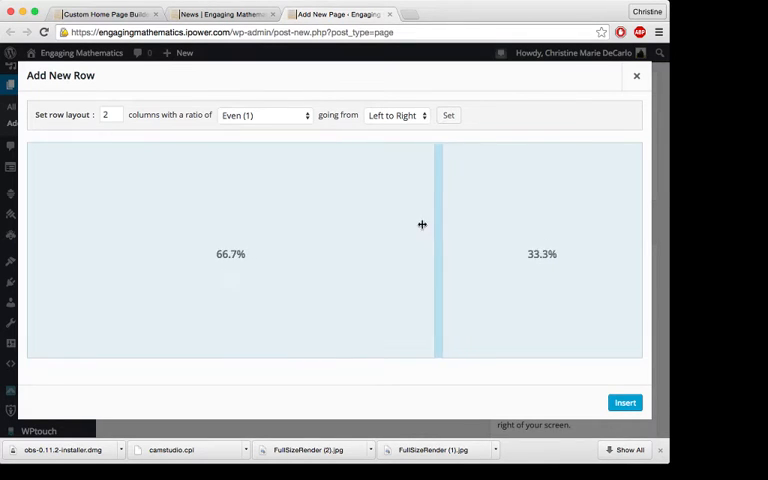
{"action": "left_click_drag", "start_coordinate": [437, 221], "coordinate": [318, 221]}
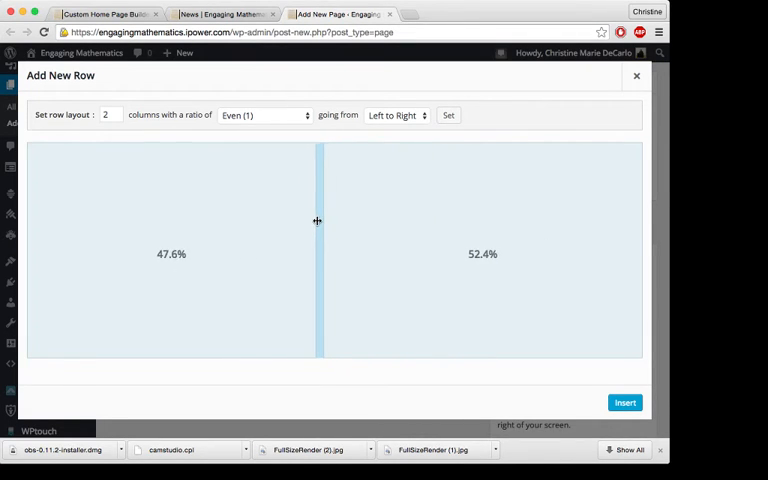
{"action": "left_click_drag", "start_coordinate": [318, 220], "coordinate": [353, 222]}
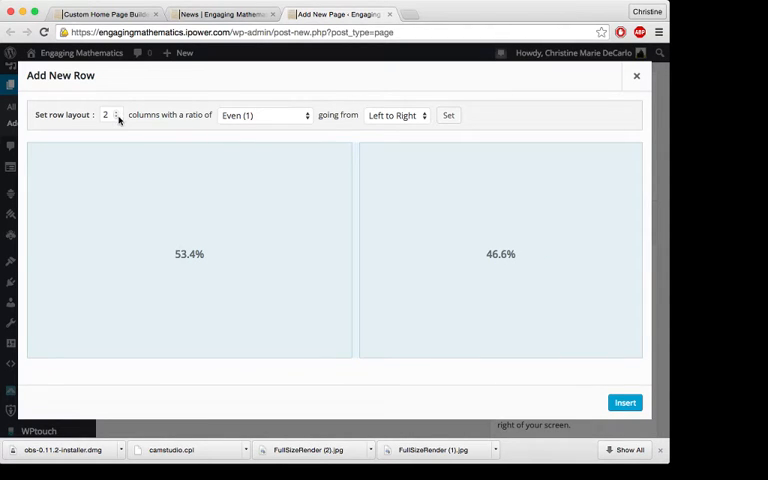
{"action": "left_click", "coordinate": [114, 118]}
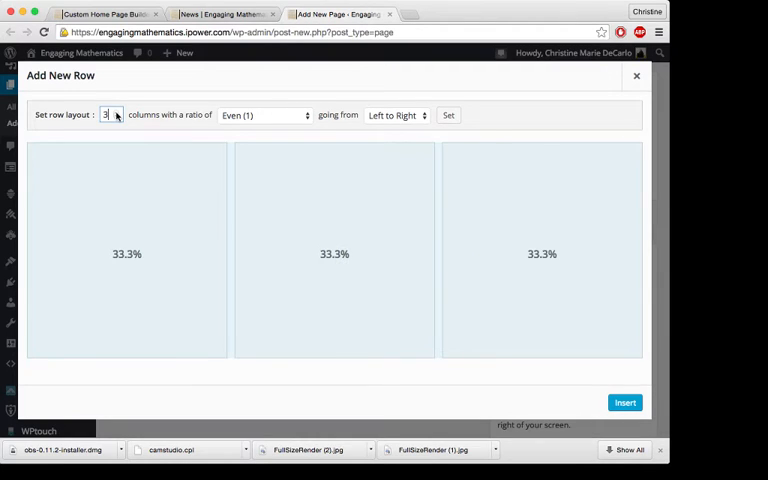
{"action": "left_click", "coordinate": [113, 112]}
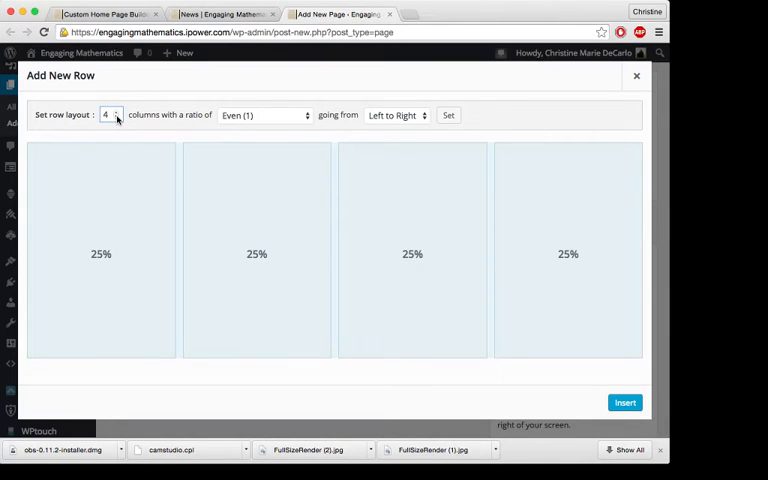
{"action": "left_click", "coordinate": [114, 118]}
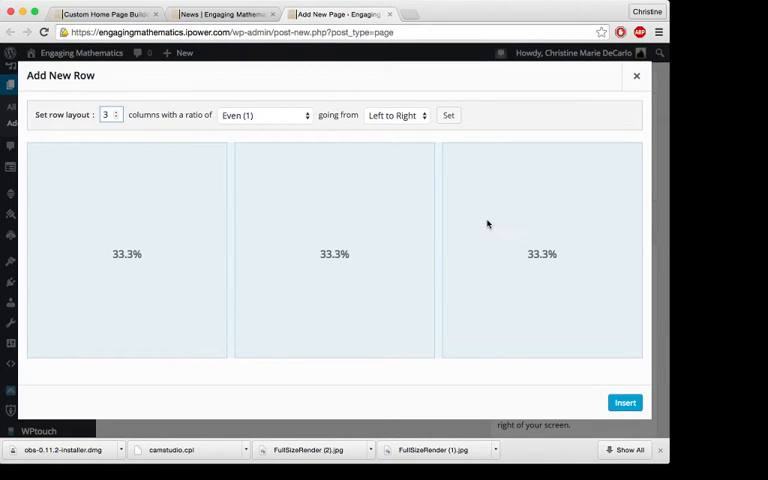
{"action": "mouse_move", "coordinate": [195, 223]}
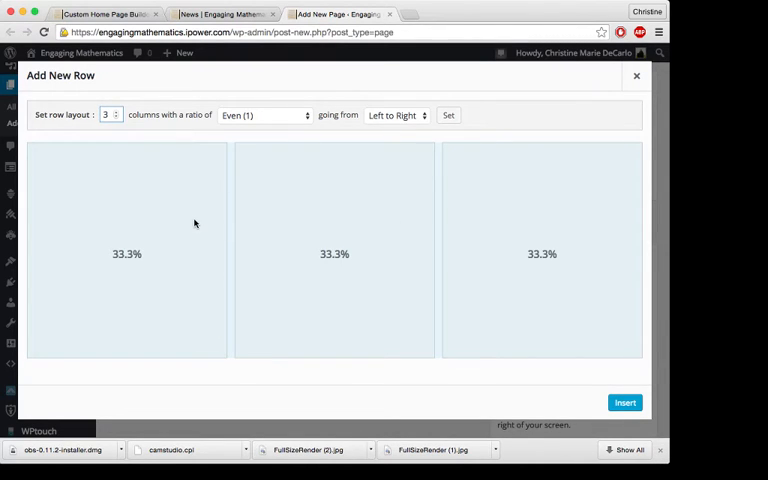
{"action": "mouse_move", "coordinate": [535, 239]}
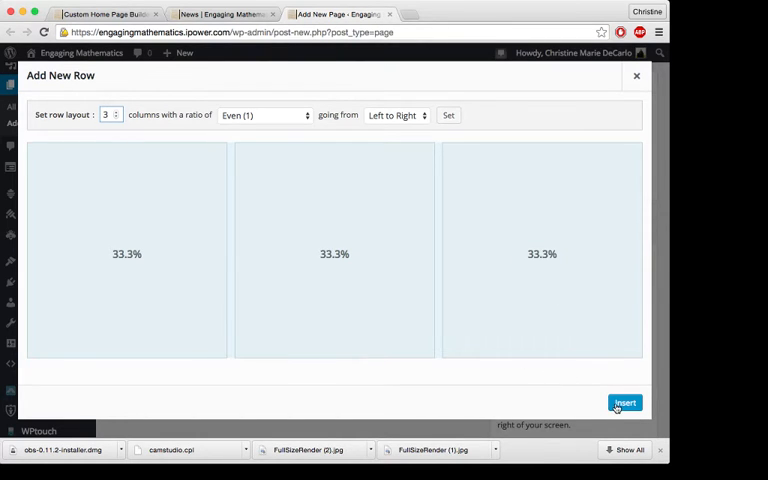
Step: Insert the three-column row and add a Circle Icon widget to its first column
{"action": "left_click", "coordinate": [624, 403]}
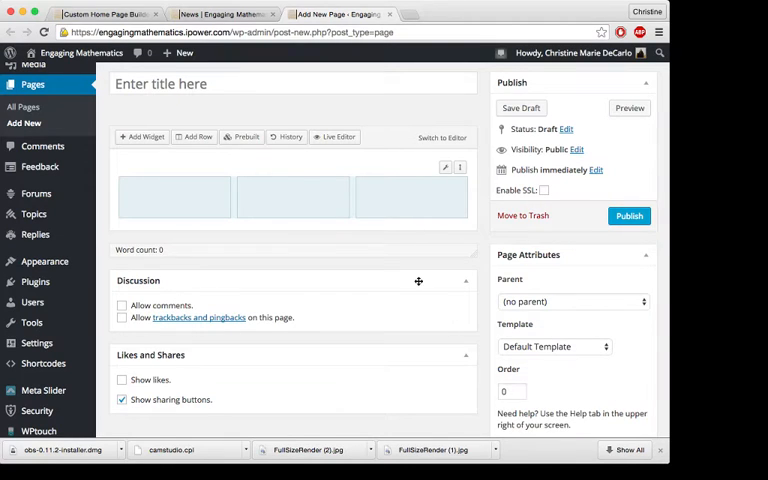
{"action": "mouse_move", "coordinate": [218, 210]}
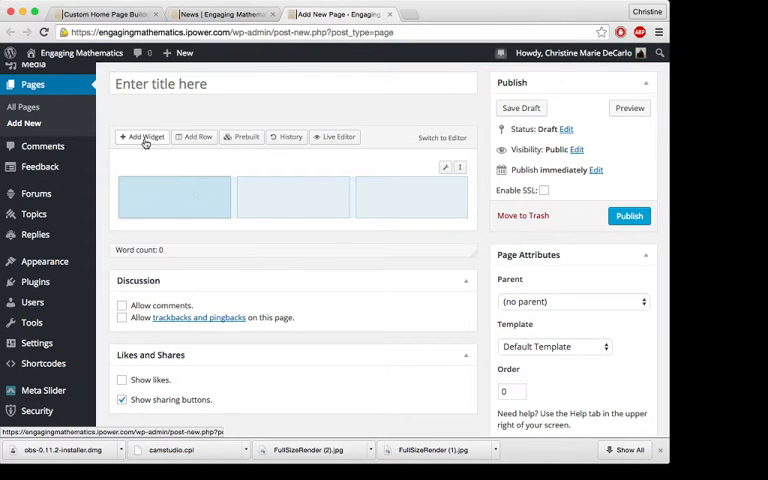
{"action": "left_click", "coordinate": [145, 137]}
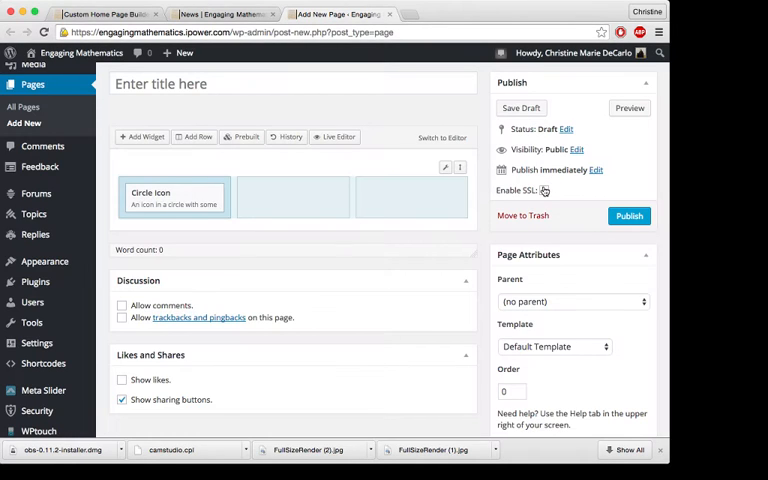
{"action": "mouse_move", "coordinate": [174, 195]}
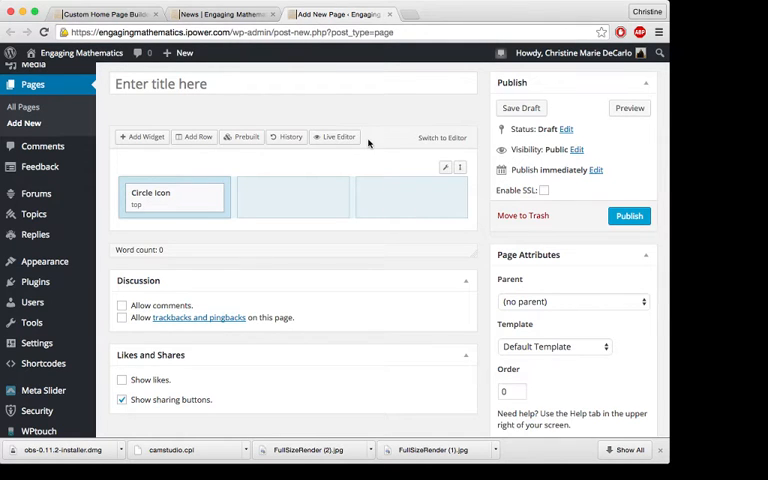
{"action": "mouse_move", "coordinate": [150, 145]}
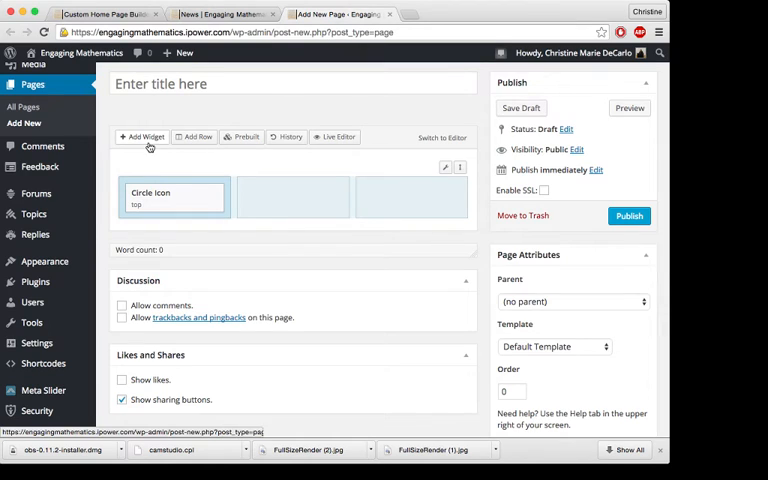
{"action": "left_click", "coordinate": [145, 137]}
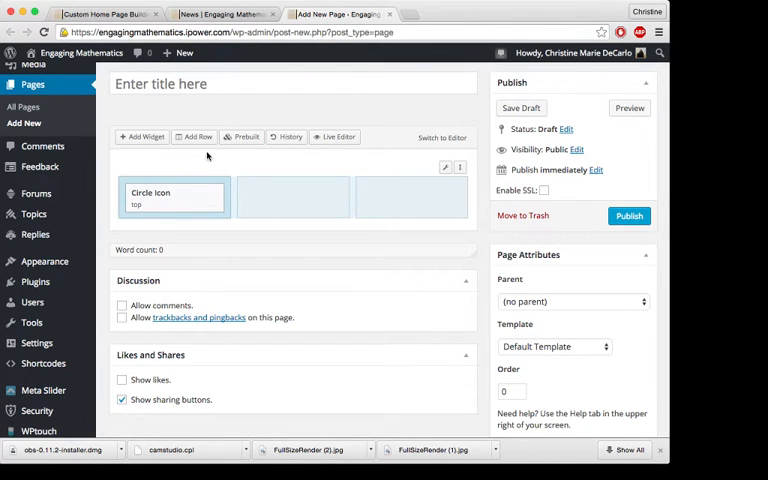
Step: Start another row and reduce it to a single column
{"action": "left_click", "coordinate": [197, 136]}
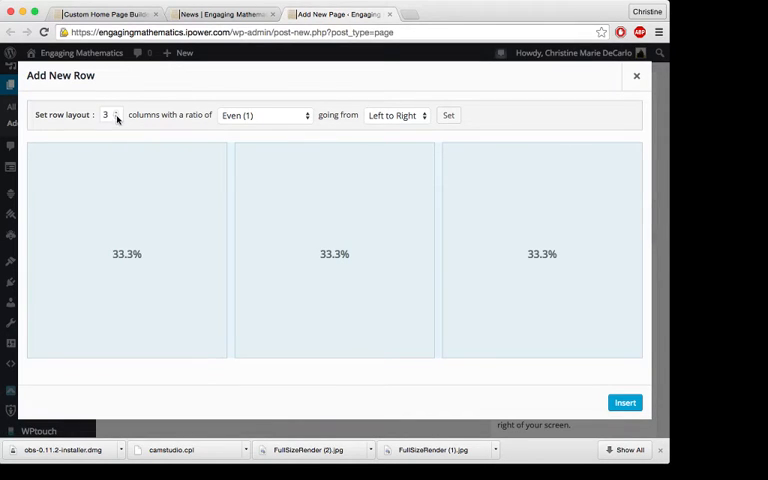
{"action": "left_click", "coordinate": [114, 118]}
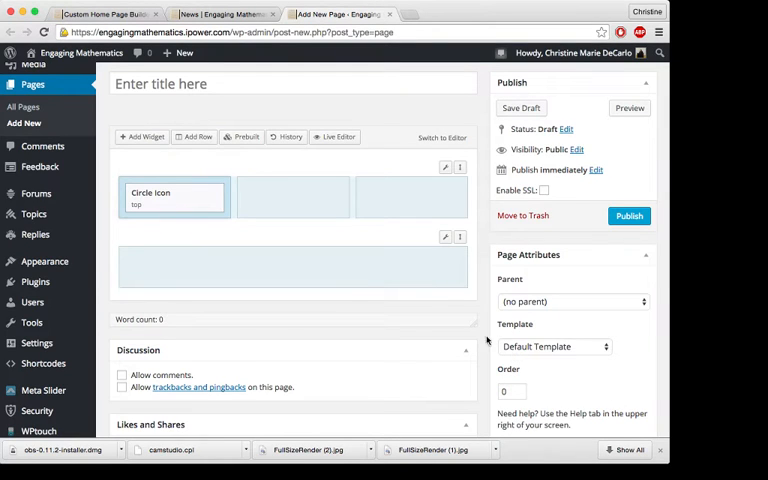
{"action": "mouse_move", "coordinate": [449, 277]}
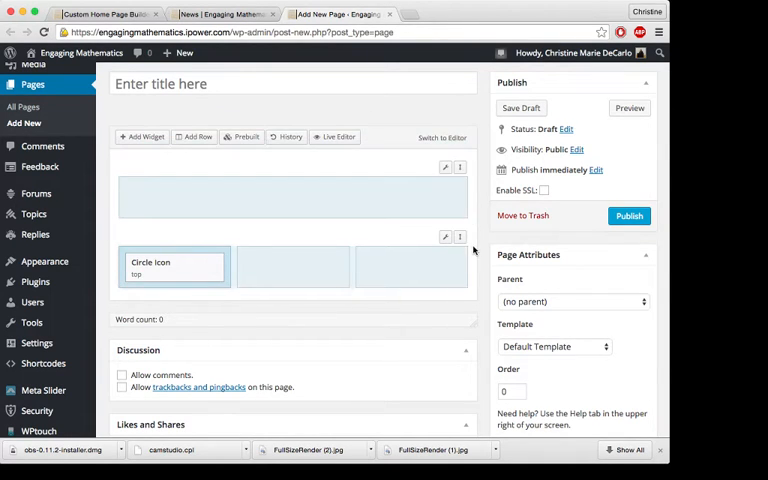
{"action": "mouse_move", "coordinate": [466, 188]}
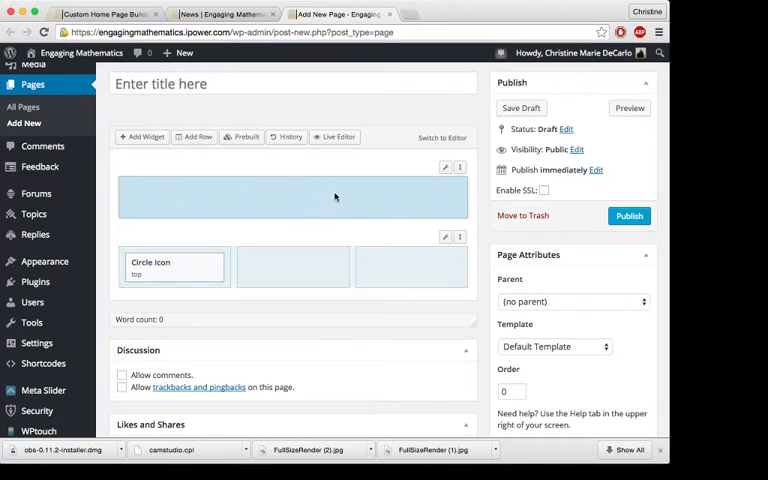
{"action": "mouse_move", "coordinate": [218, 185]}
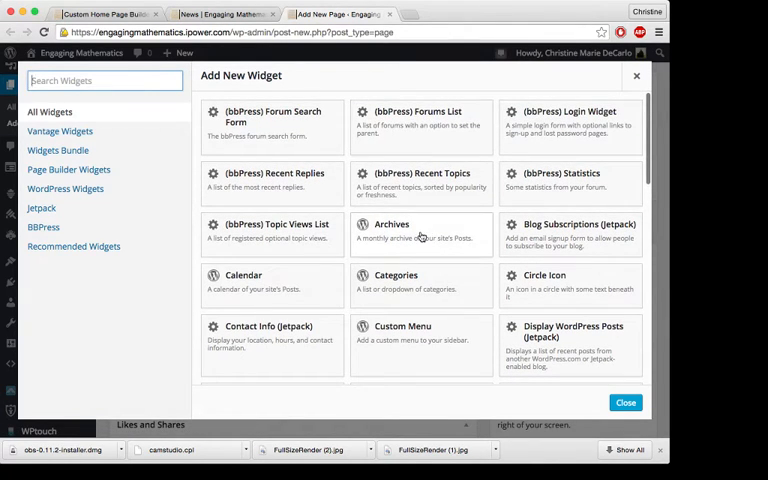
{"action": "scroll", "scroll_direction": "down", "scroll_amount": 3}
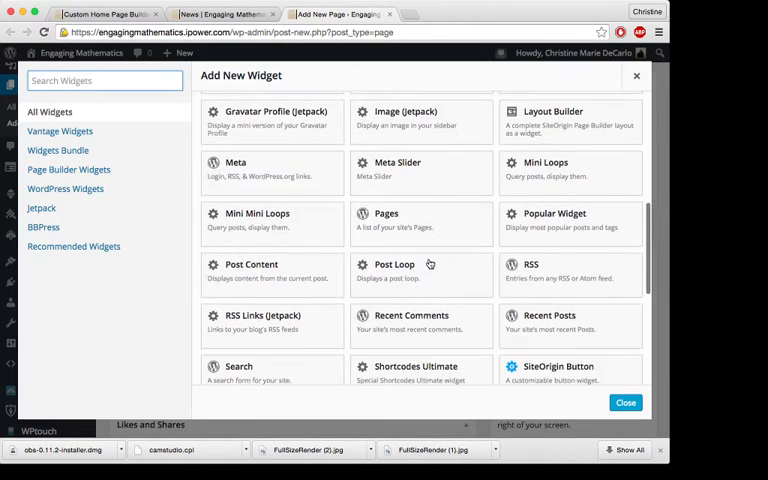
{"action": "scroll", "scroll_direction": "down", "scroll_amount": 3}
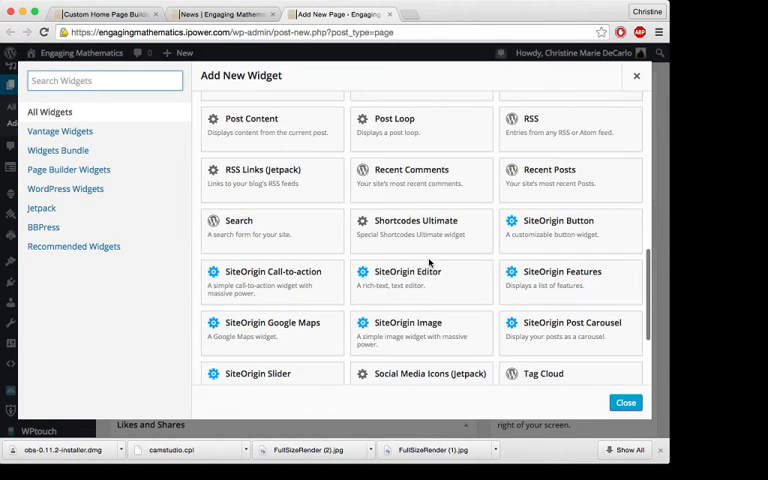
{"action": "scroll", "scroll_direction": "down", "scroll_amount": 3}
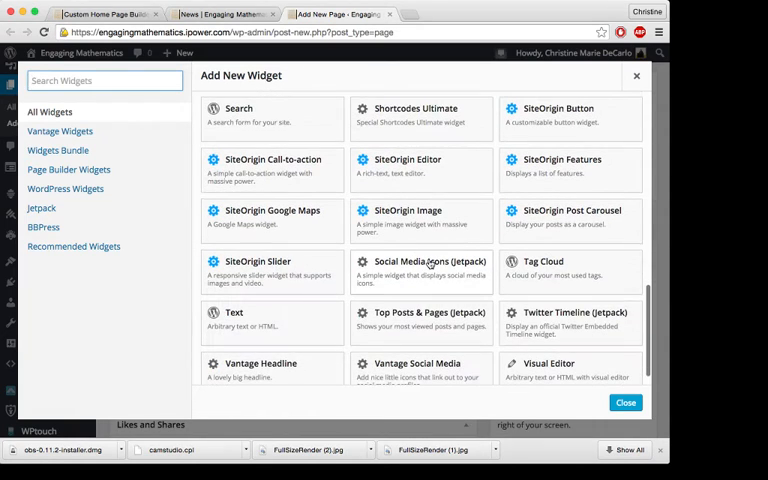
{"action": "scroll", "scroll_direction": "down", "scroll_amount": 3}
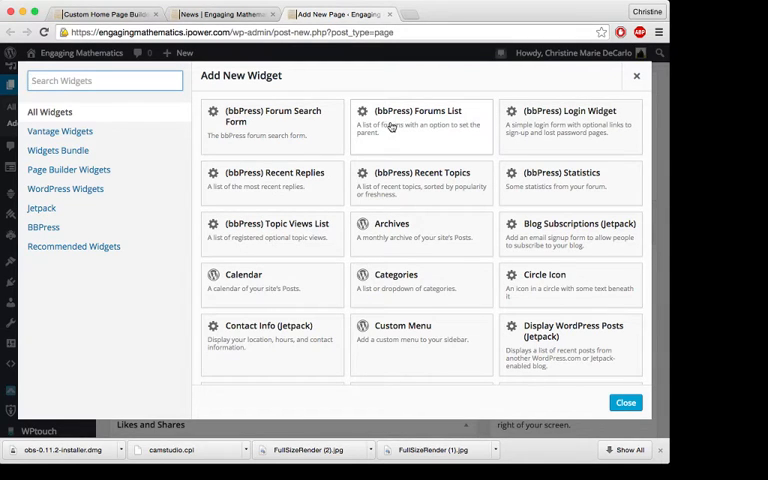
{"action": "mouse_move", "coordinate": [73, 247]}
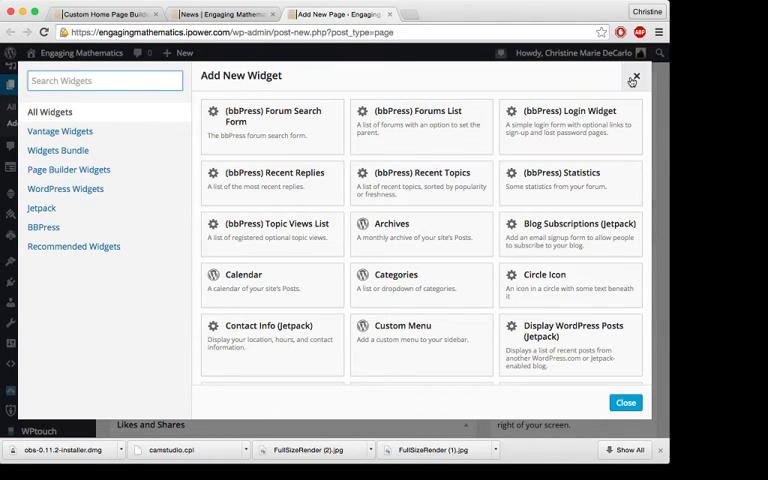
Step: Close the widget list and duplicate the Circle Icon row from its options menu
{"action": "left_click", "coordinate": [633, 80]}
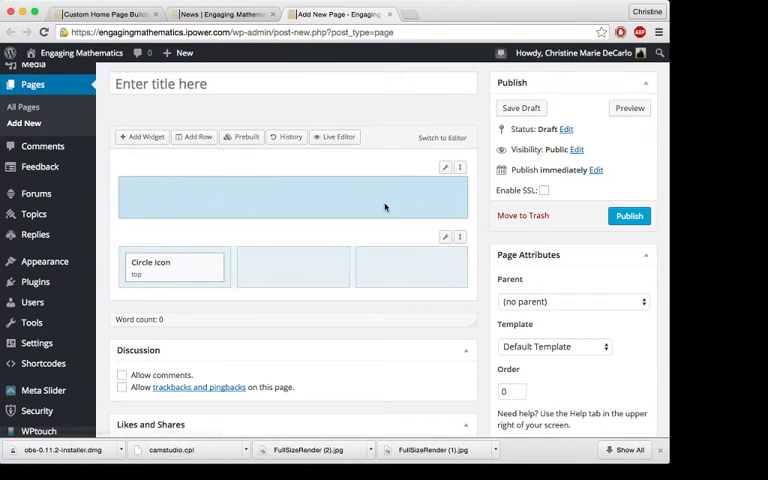
{"action": "mouse_move", "coordinate": [298, 211]}
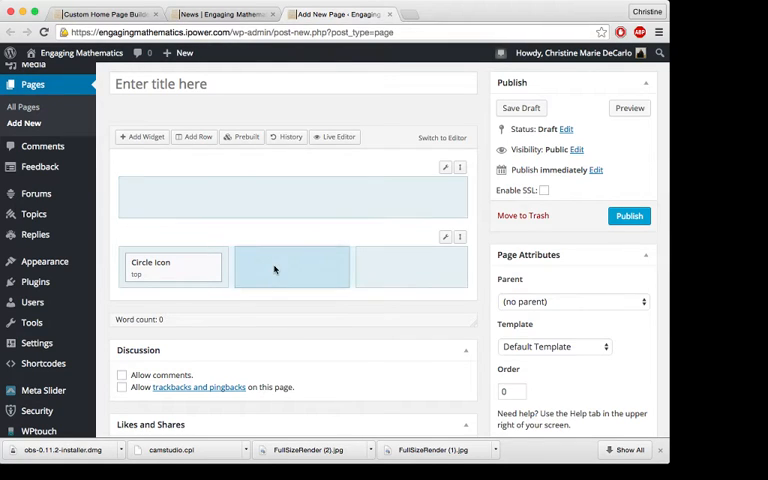
{"action": "left_click", "coordinate": [444, 239]}
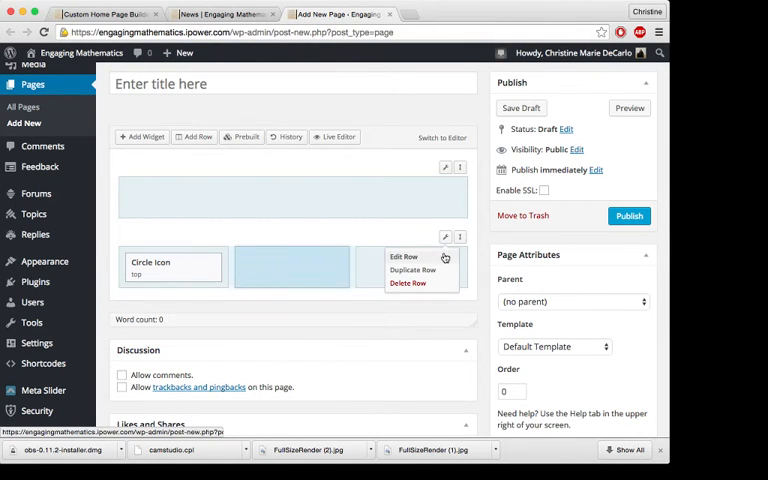
{"action": "left_click", "coordinate": [404, 257]}
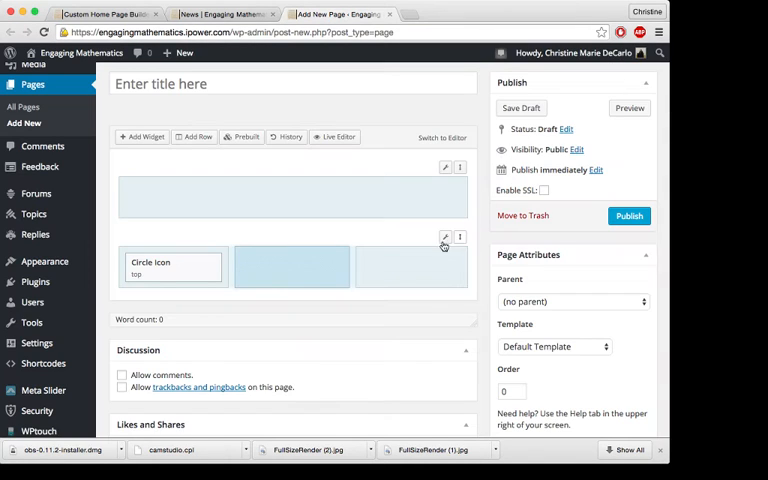
{"action": "left_click", "coordinate": [445, 237]}
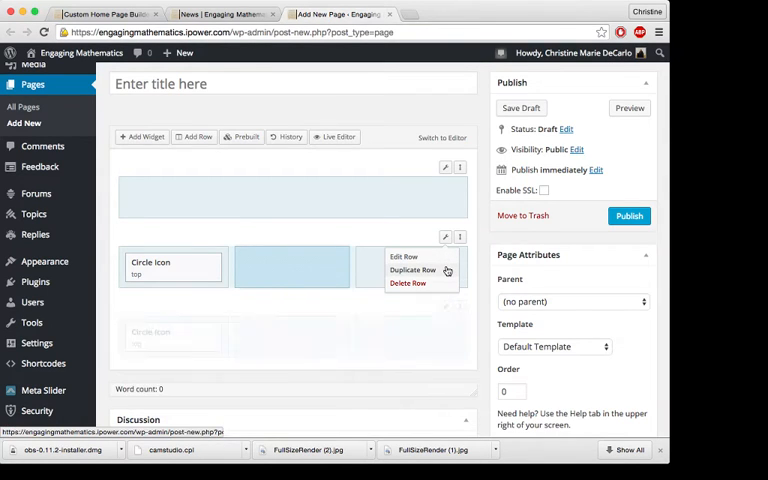
{"action": "left_click", "coordinate": [413, 270]}
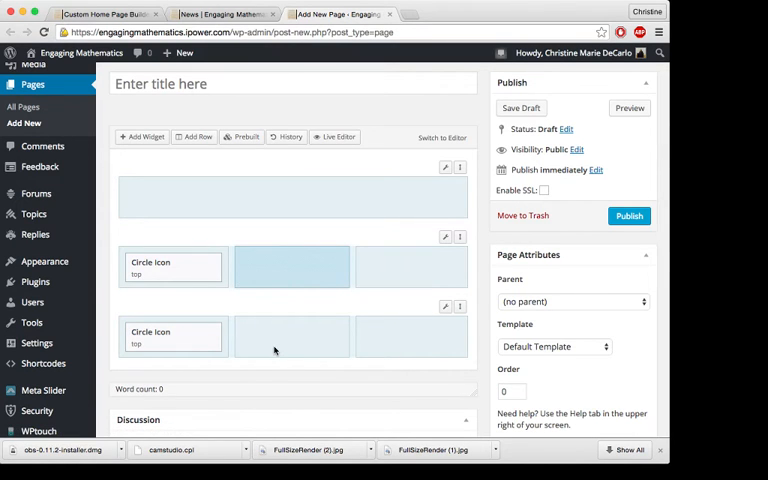
{"action": "scroll", "scroll_direction": "down", "scroll_amount": 3}
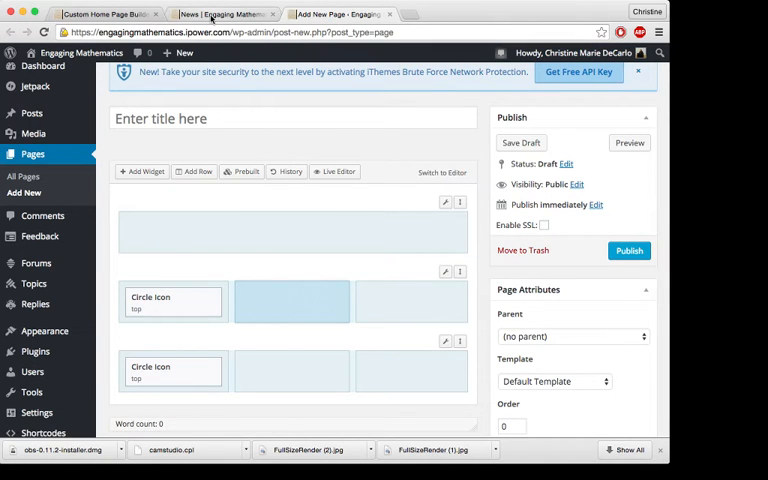
Step: View the live site's home page, then move to the News page tab
{"action": "left_click", "coordinate": [222, 13]}
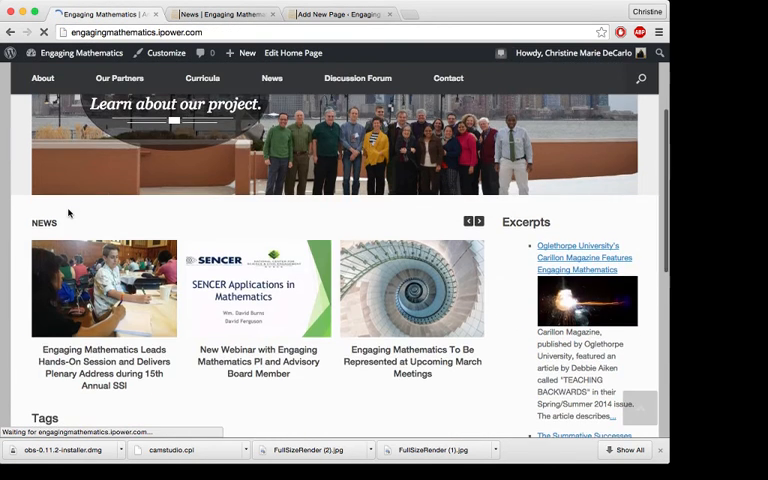
{"action": "scroll", "scroll_direction": "down", "scroll_amount": 3}
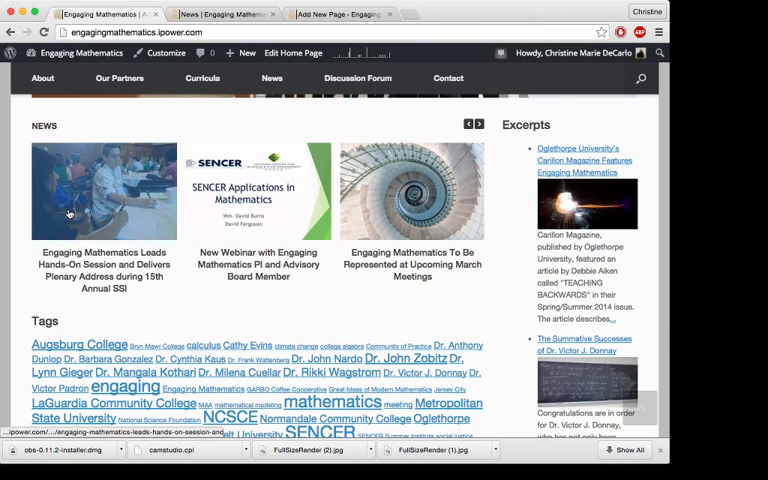
{"action": "left_click", "coordinate": [220, 14]}
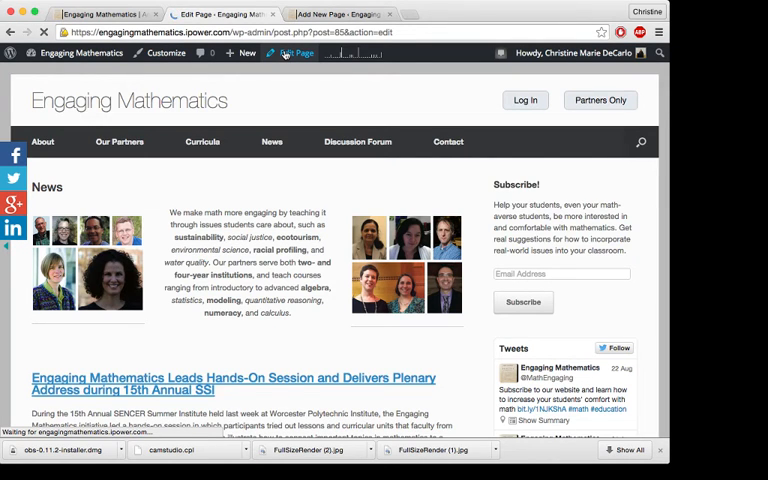
Step: Open the News page editor and scroll through its gallery and posts builder rows
{"action": "left_click", "coordinate": [296, 53]}
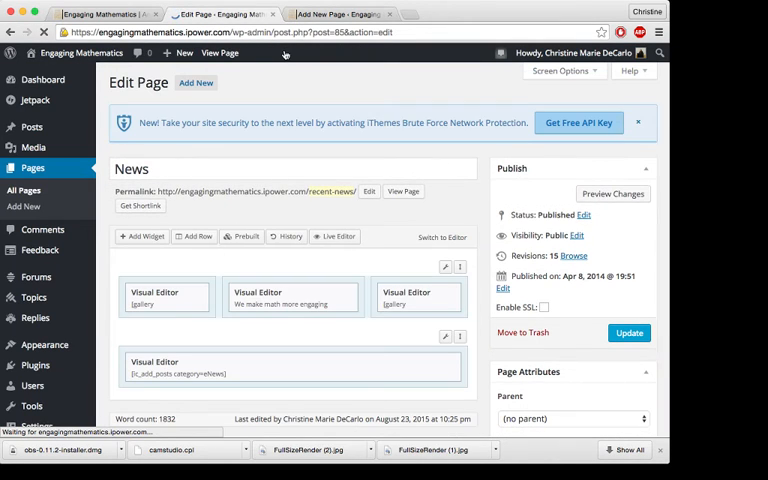
{"action": "scroll", "scroll_direction": "down", "scroll_amount": 3}
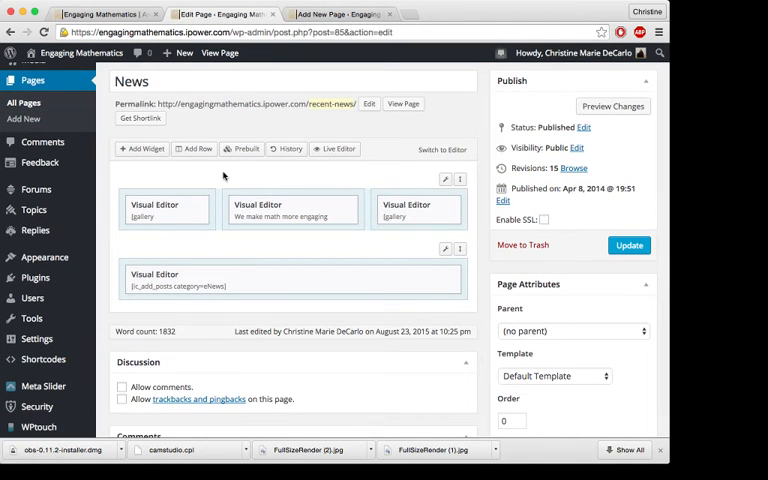
{"action": "mouse_move", "coordinate": [344, 235]}
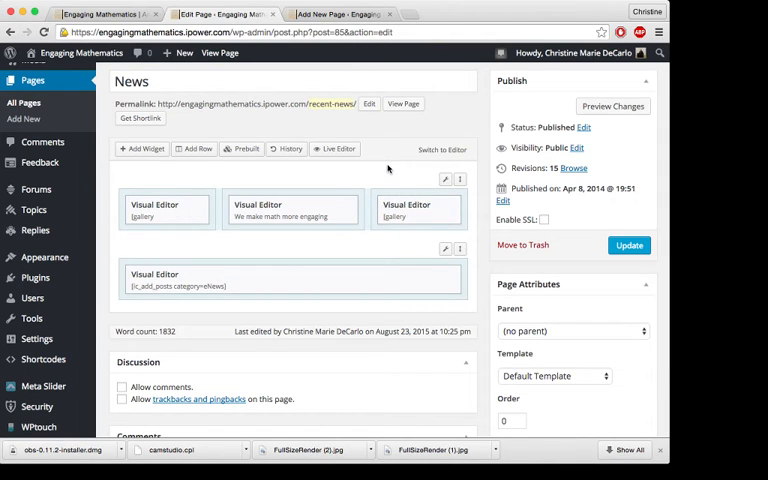
{"action": "mouse_move", "coordinate": [283, 218]}
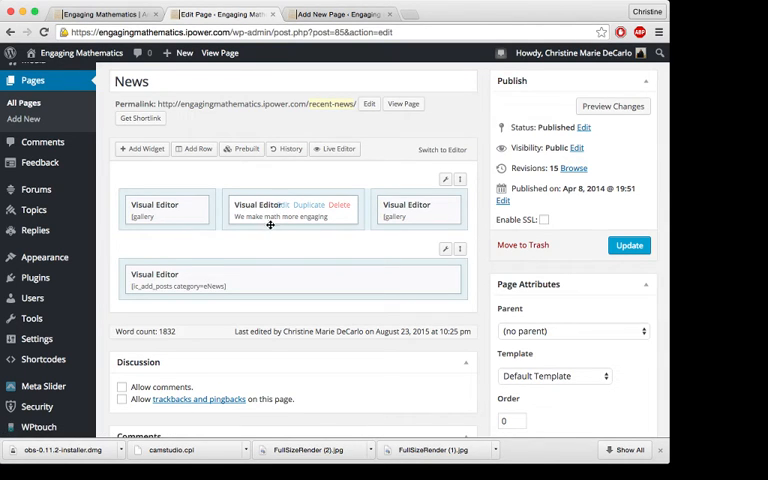
{"action": "mouse_move", "coordinate": [311, 281]}
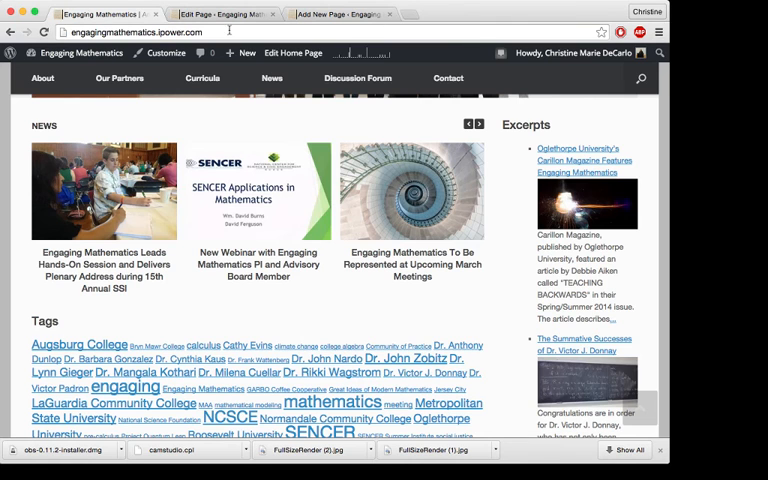
Step: Open Edit Home Page to show the Post Loop, Tag Cloud, Mini Loops and disclaimer rows
{"action": "left_click", "coordinate": [292, 53]}
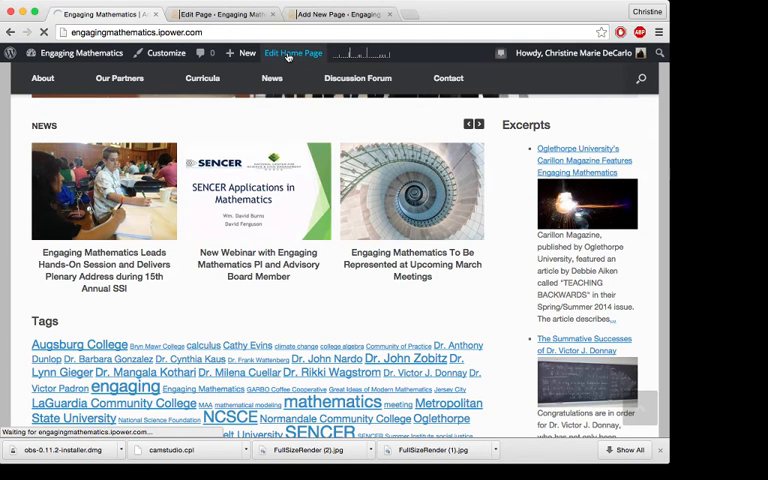
{"action": "left_click", "coordinate": [292, 52]}
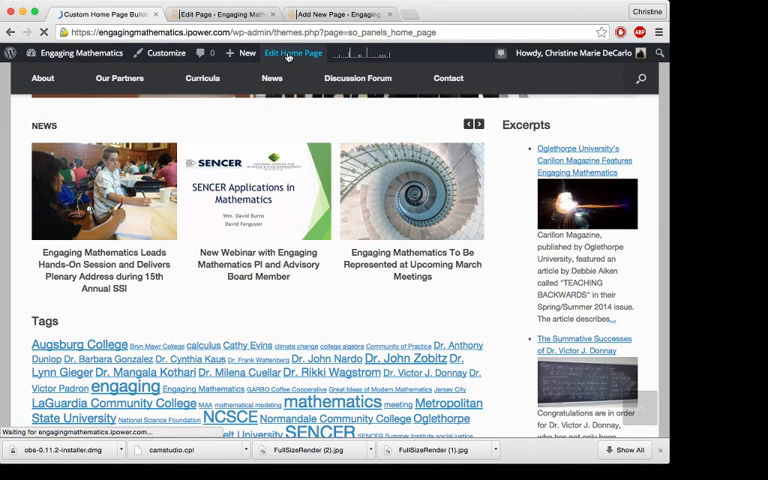
{"action": "left_click", "coordinate": [293, 53]}
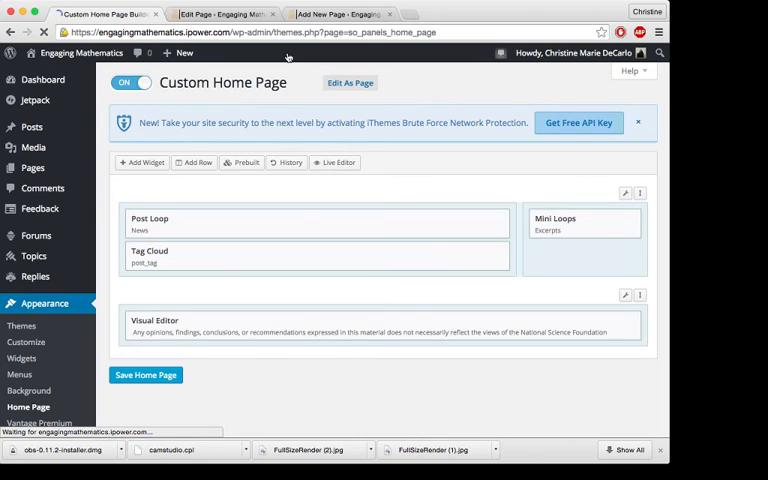
{"action": "mouse_move", "coordinate": [172, 242]}
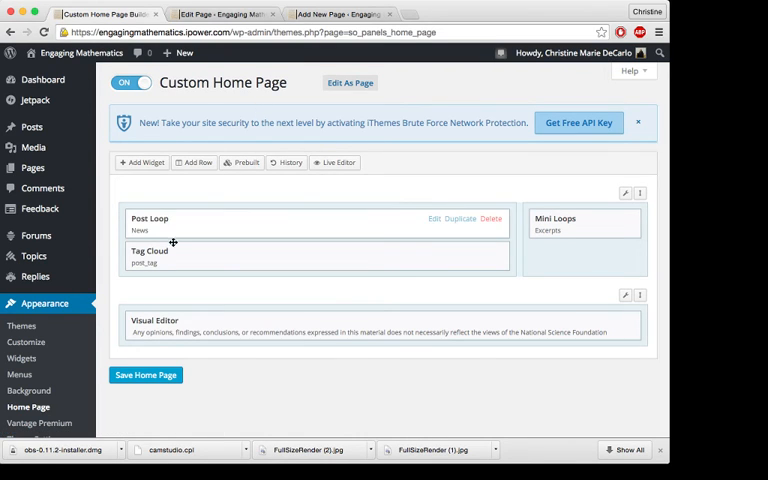
{"action": "mouse_move", "coordinate": [173, 228]}
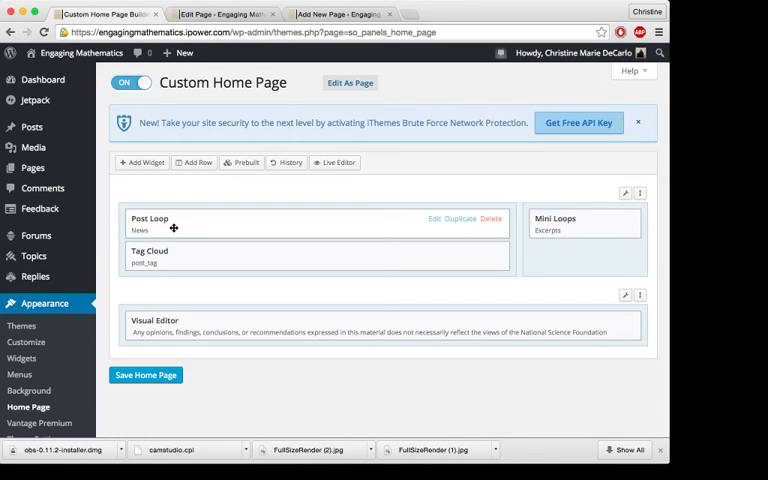
{"action": "mouse_move", "coordinate": [207, 256]}
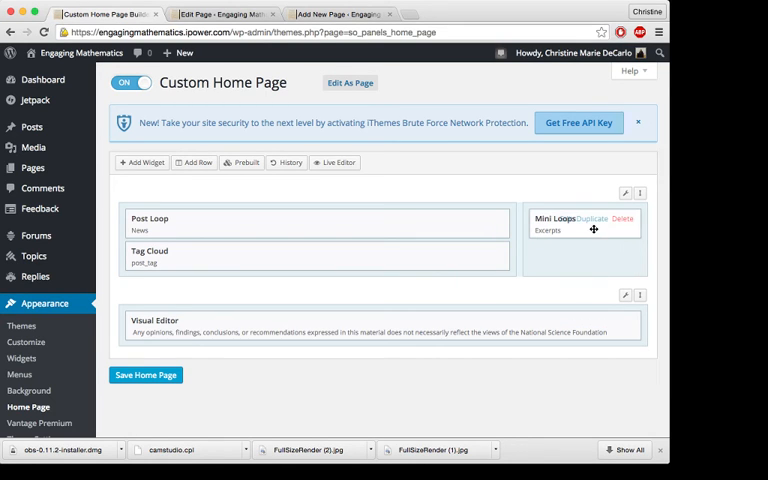
{"action": "mouse_move", "coordinate": [578, 262]}
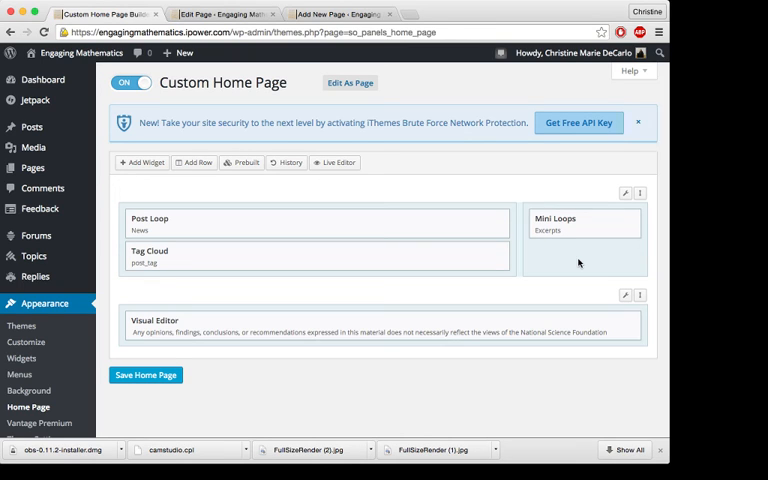
{"action": "mouse_move", "coordinate": [357, 327]}
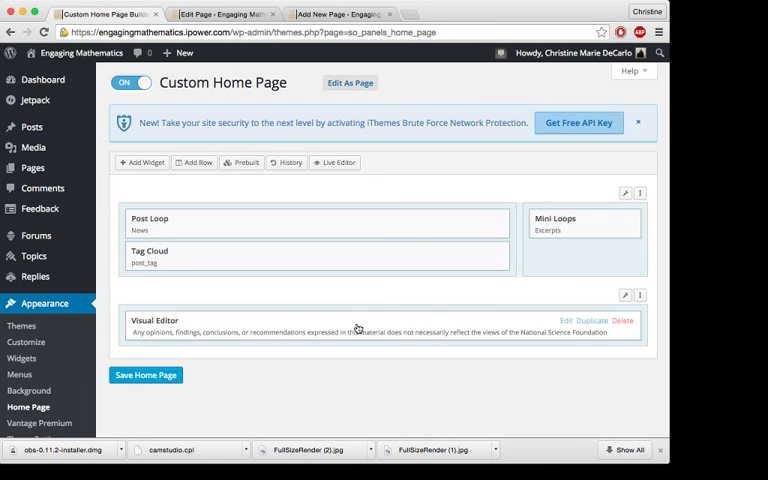